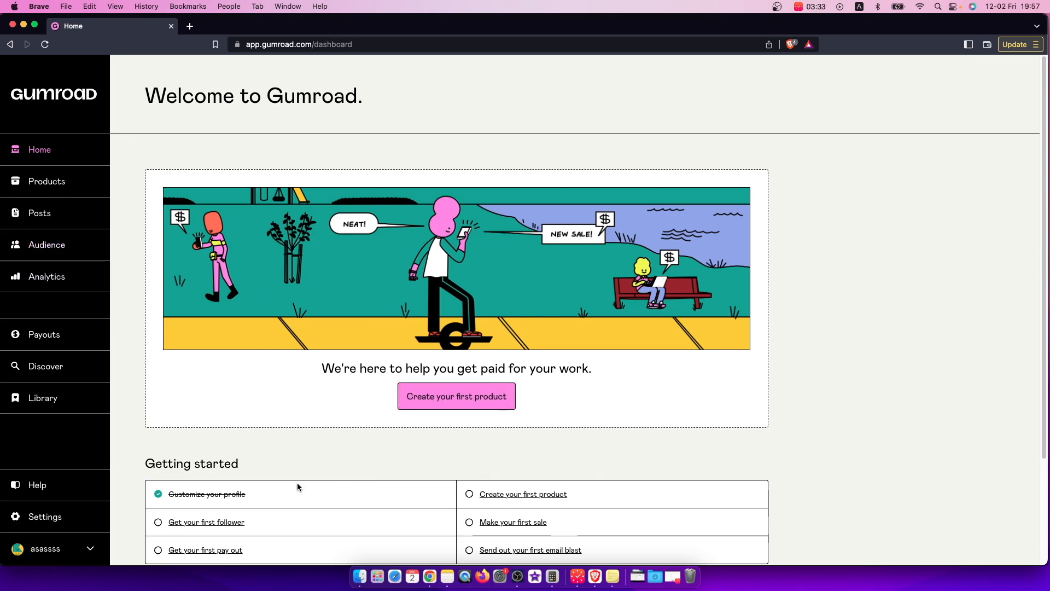
mouse_move(44, 499)
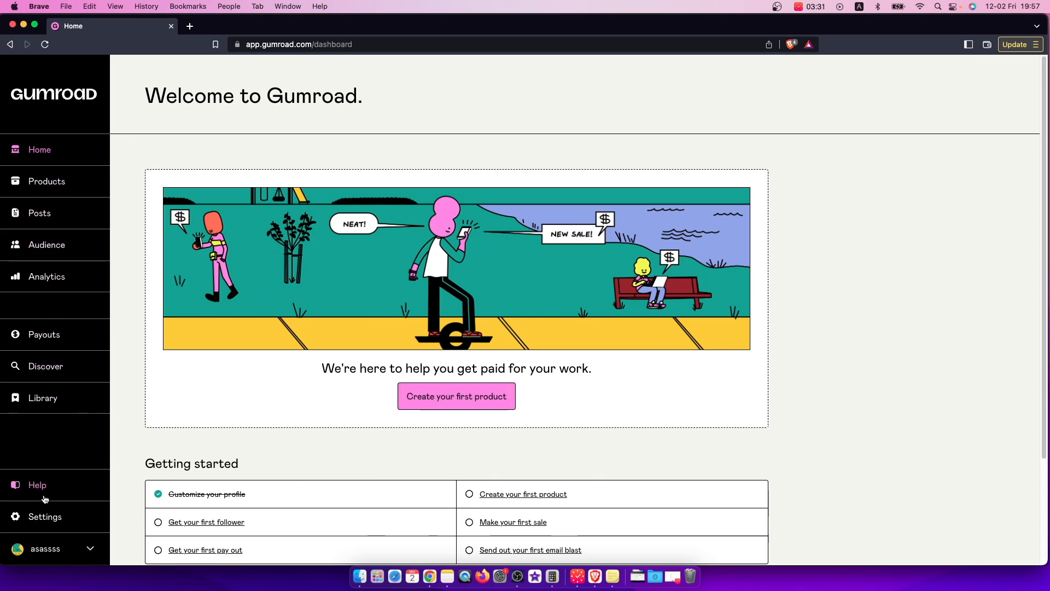
mouse_move(141, 422)
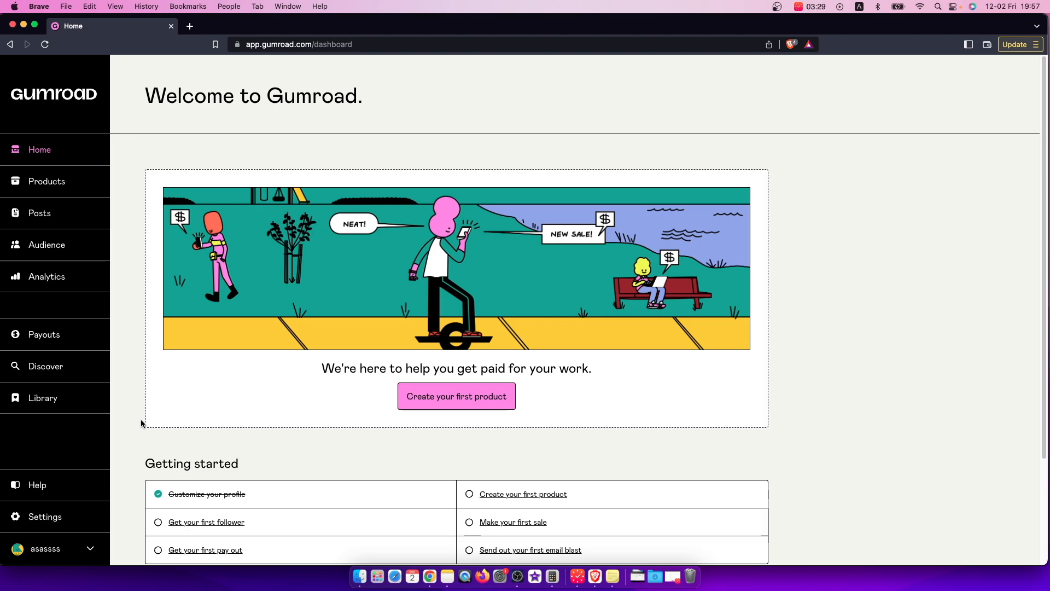
mouse_move(515, 264)
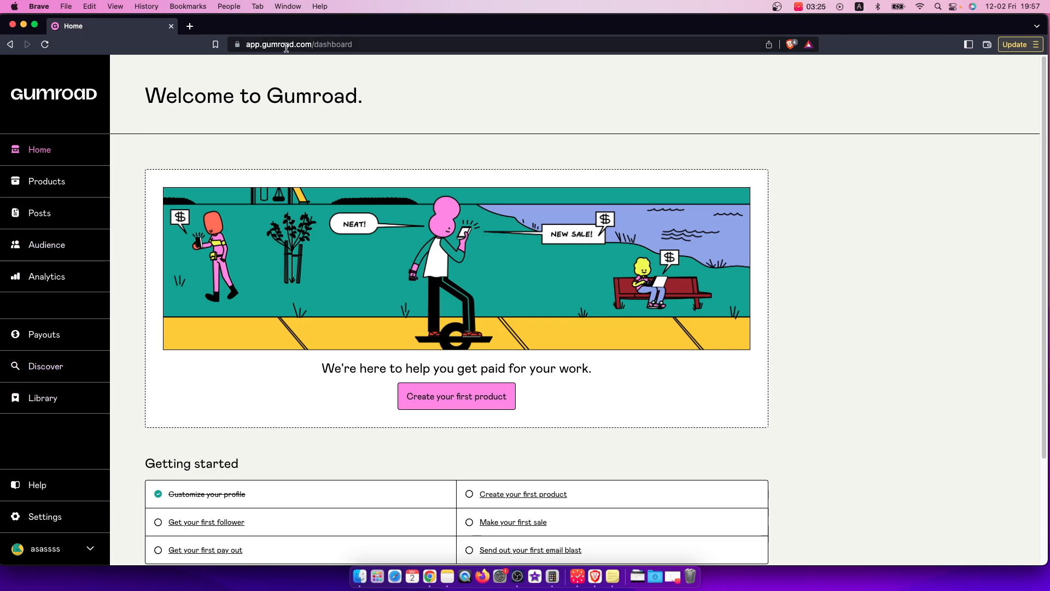
mouse_move(32, 437)
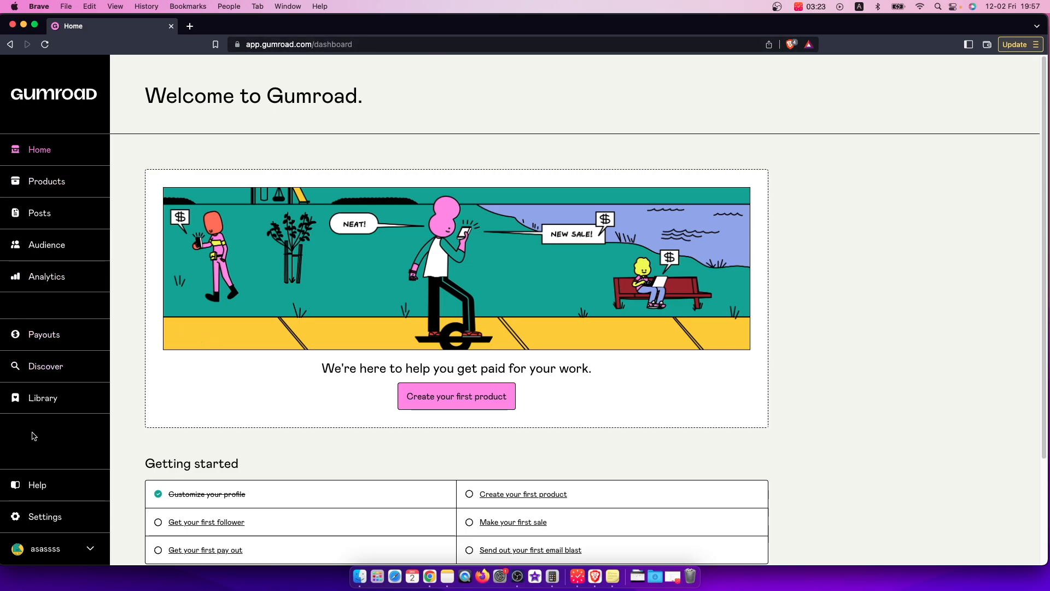
mouse_move(19, 301)
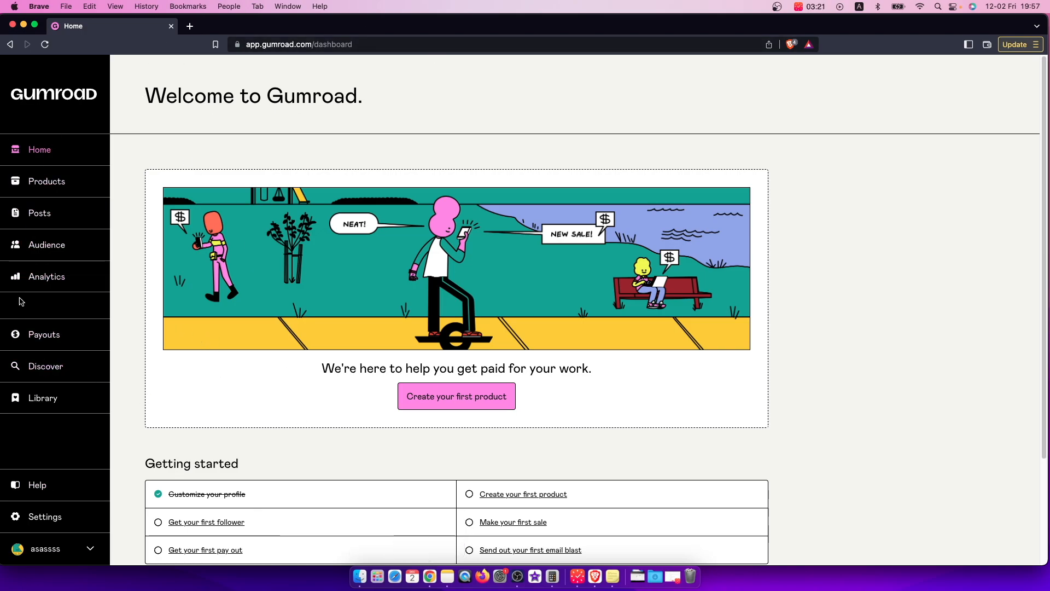
Step: Go to the account Settings page with user details and notification preferences
click(45, 517)
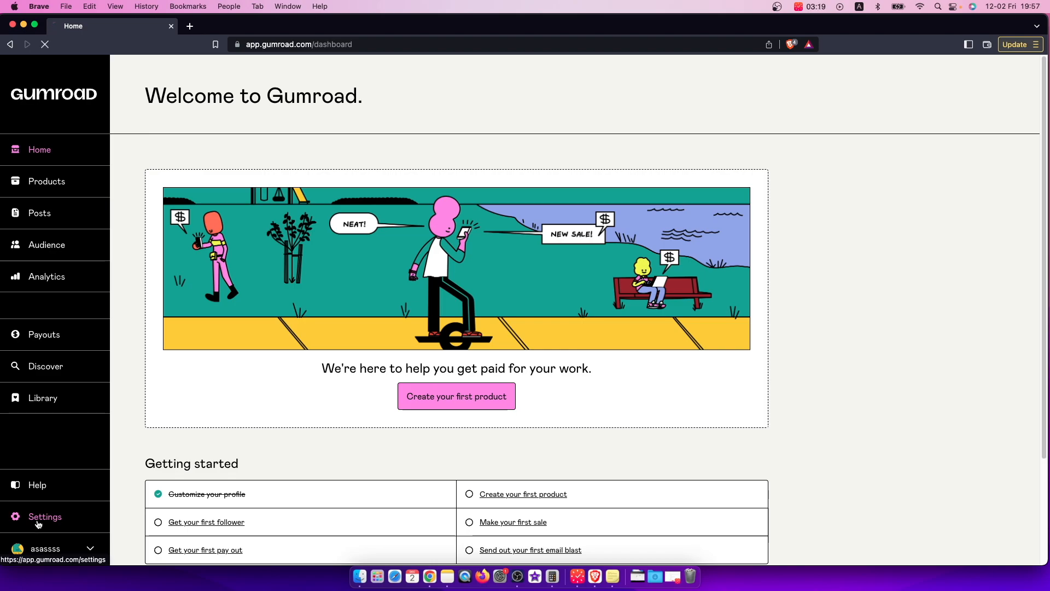
click(45, 516)
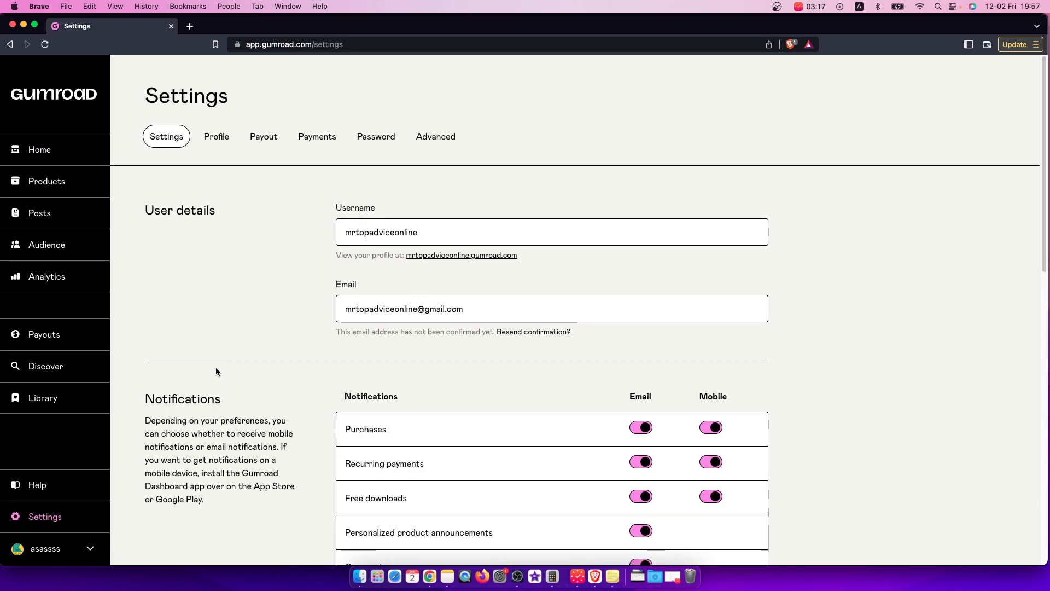
mouse_move(244, 103)
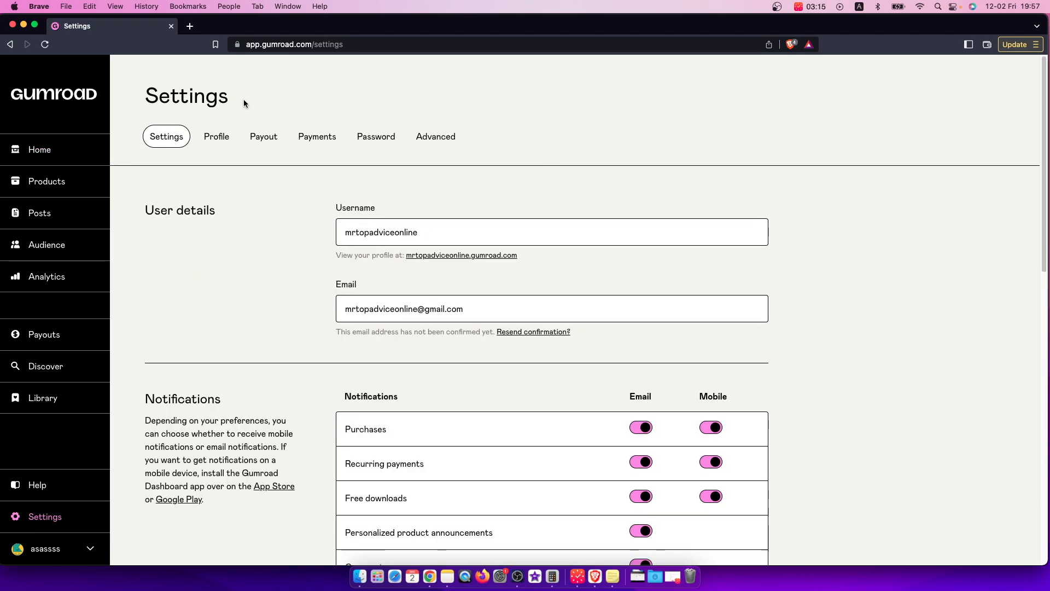
mouse_move(253, 187)
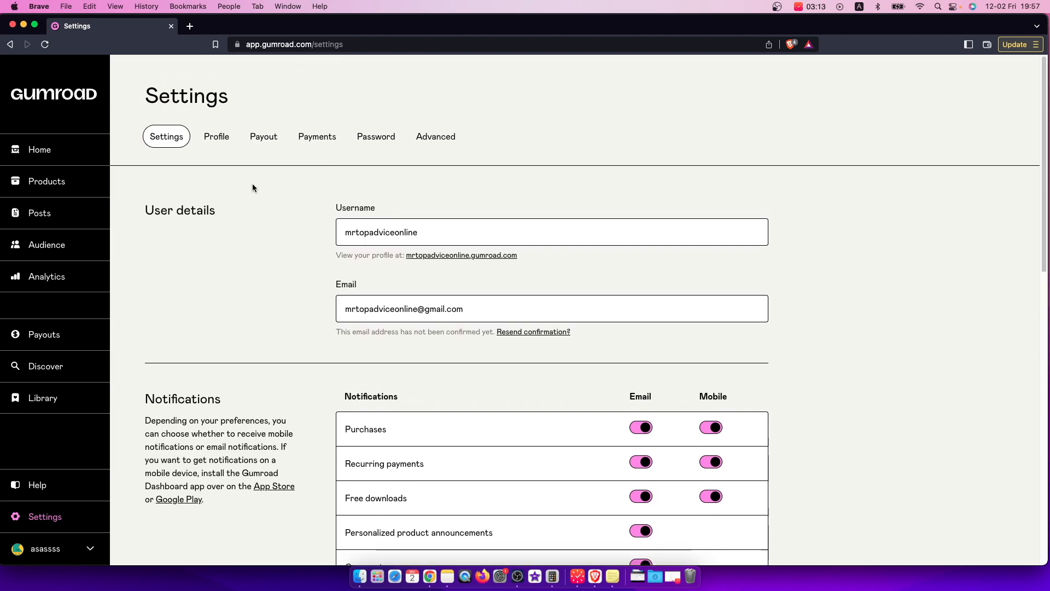
Step: Enter mrtopadviceonline.com as the custom domain in the Advanced settings Domain field
click(435, 136)
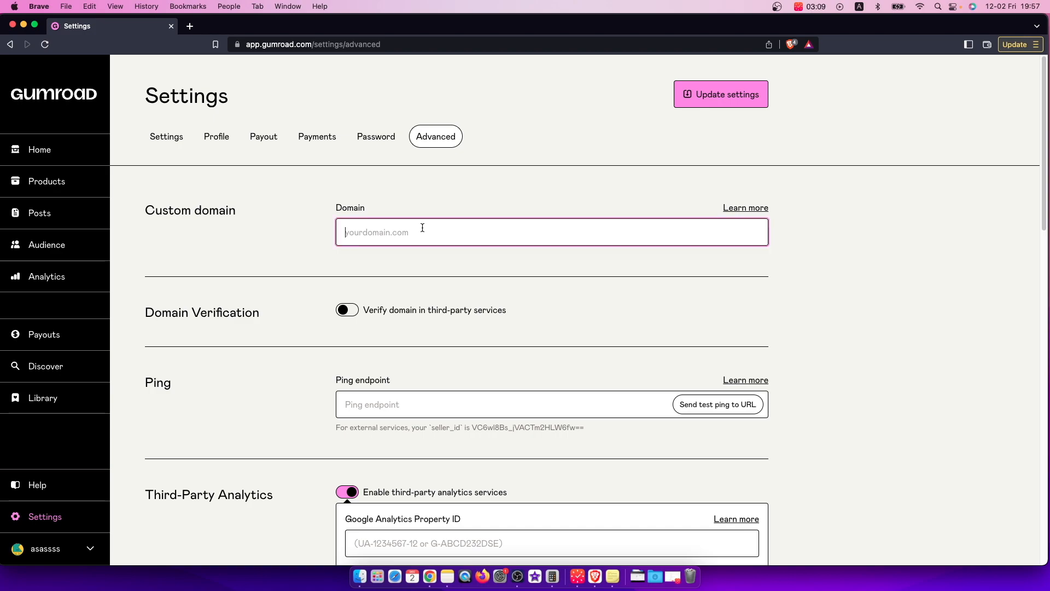
text(mrtopadviceonline)
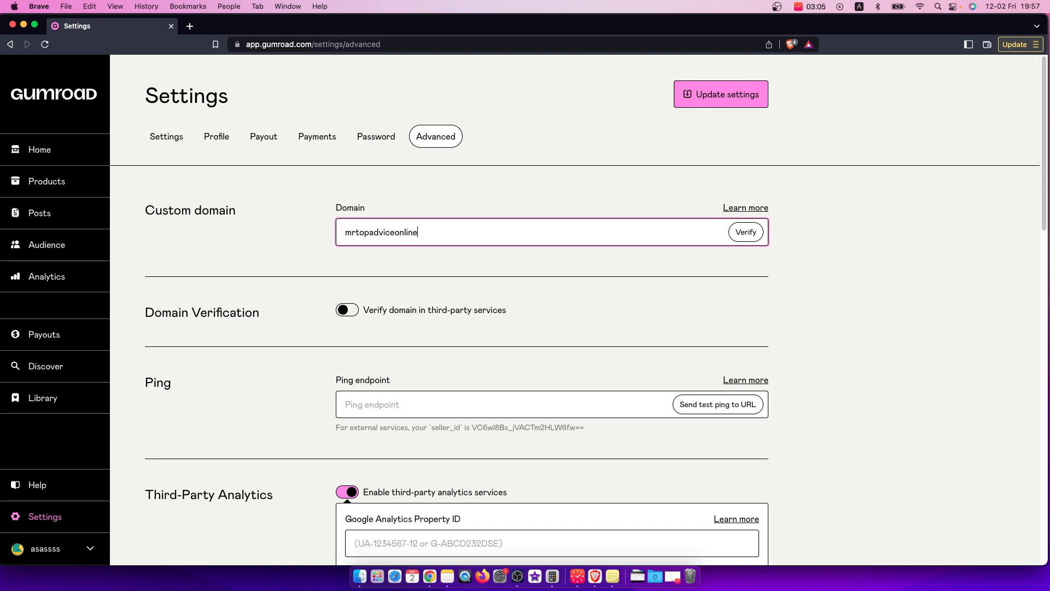
text(.com)
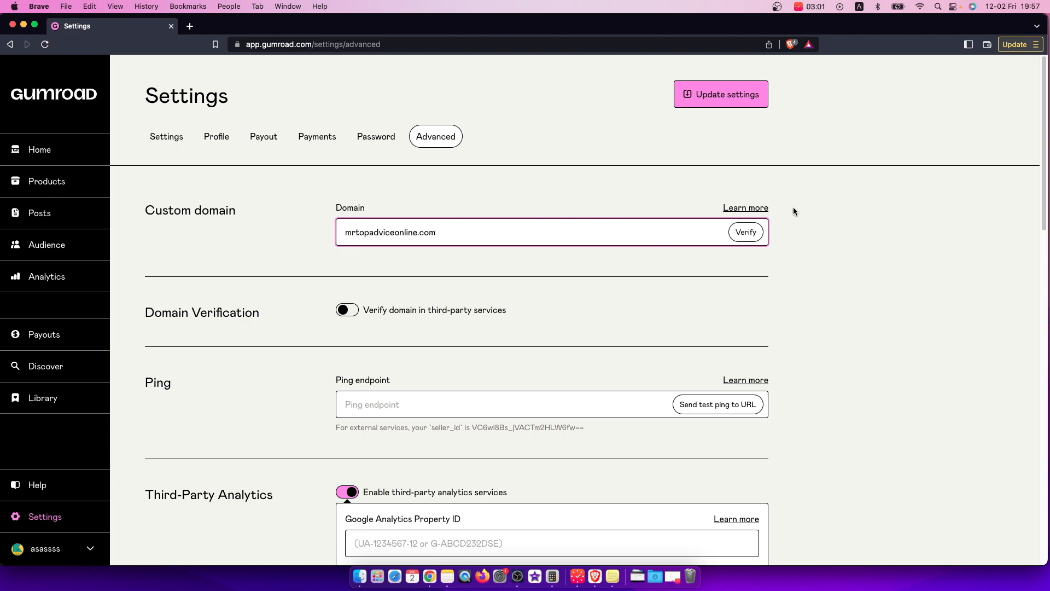
Step: Read the Help Center custom-domain article's DNS configuration steps via Learn more
click(745, 207)
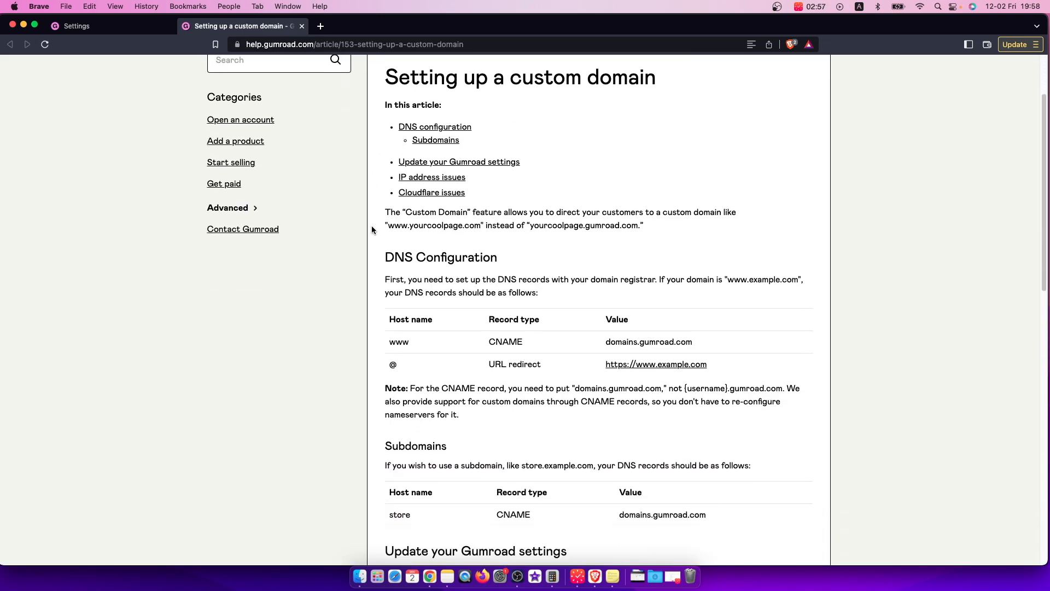
scroll(up, 3)
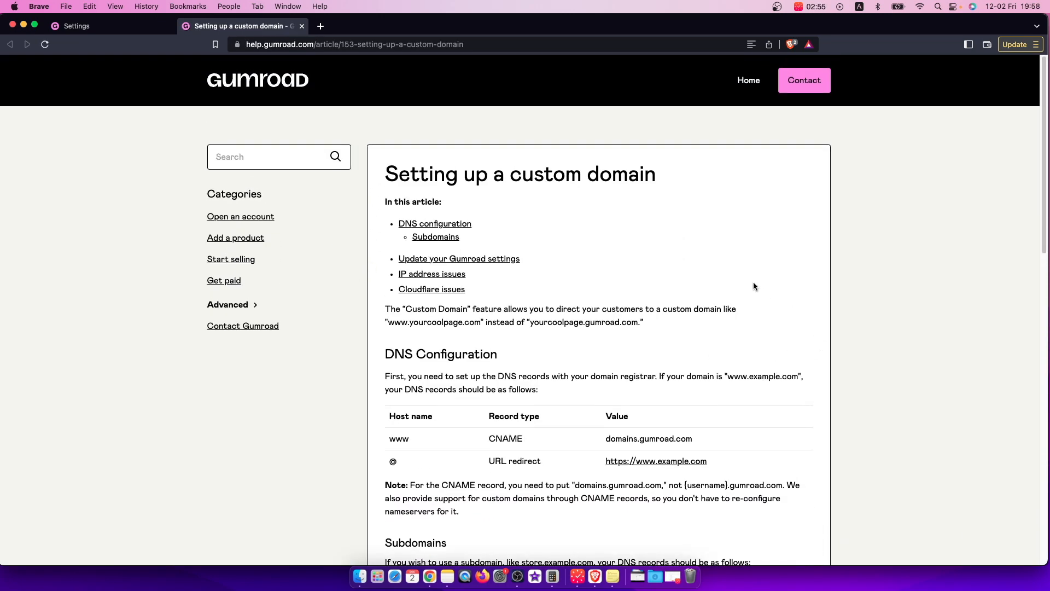
scroll(down, 3)
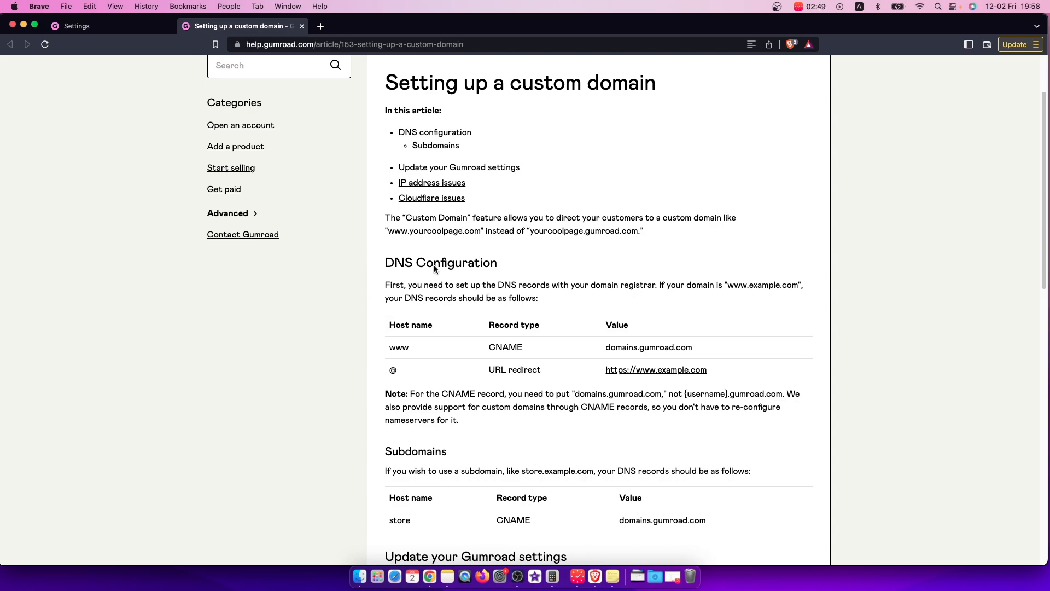
scroll(down, 3)
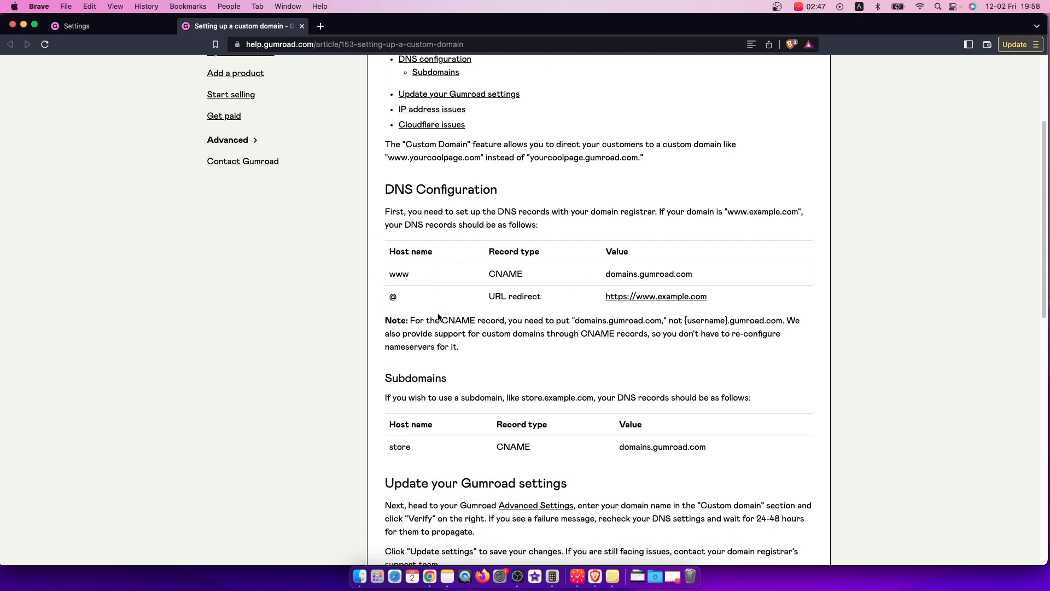
scroll(down, 3)
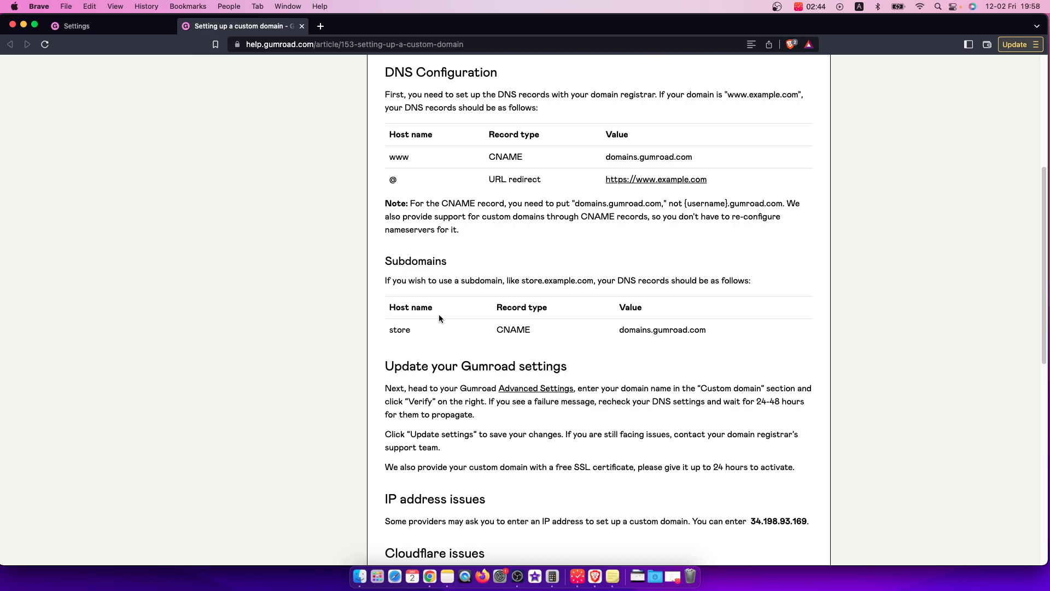
scroll(up, 3)
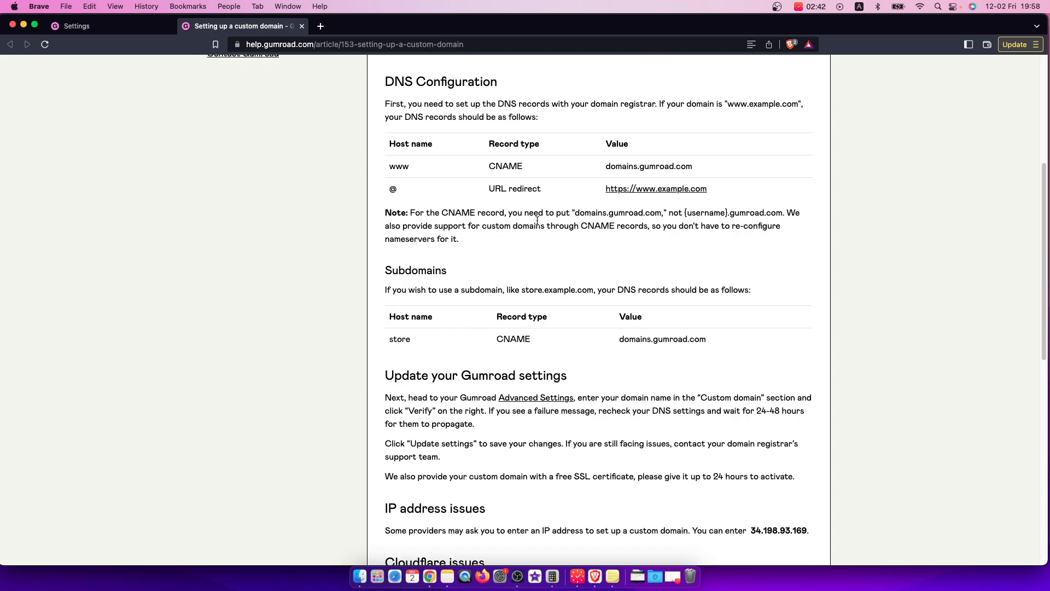
scroll(up, 3)
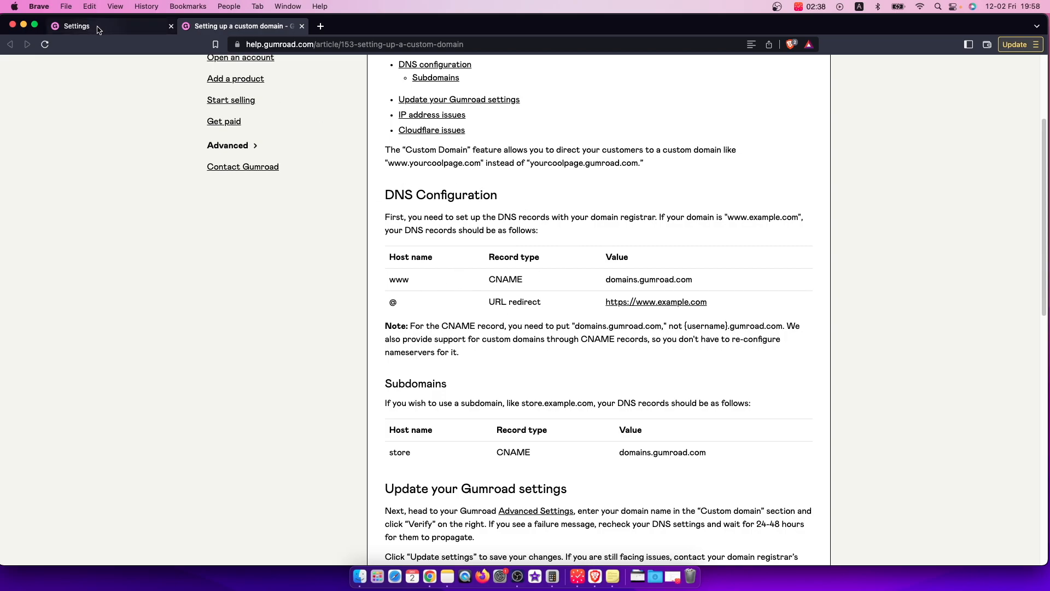
Step: Switch back to the Advanced settings, where mrtopadviceonline.com awaits verification
click(76, 25)
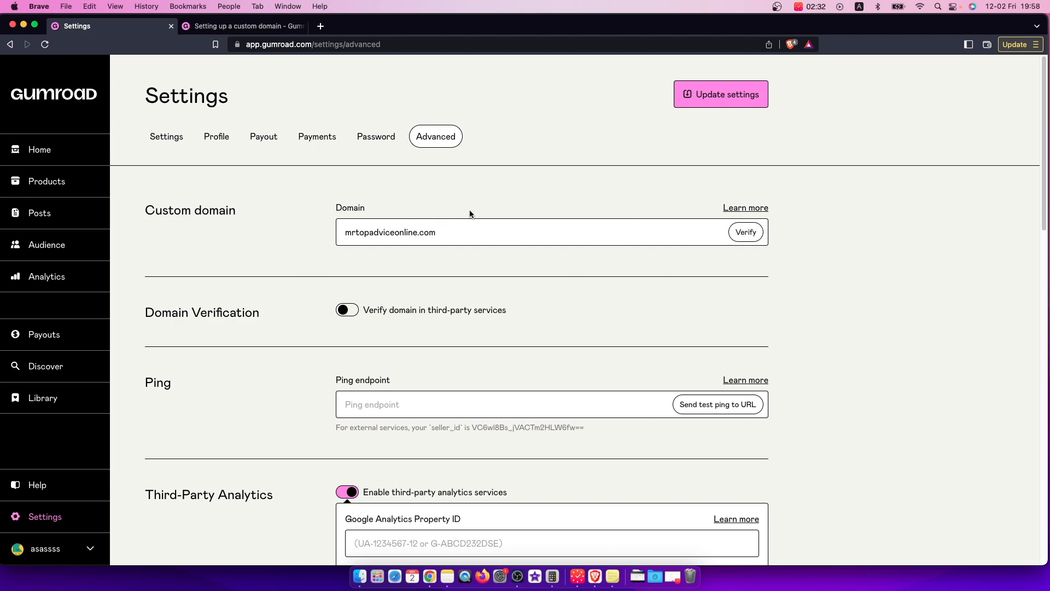
mouse_move(524, 136)
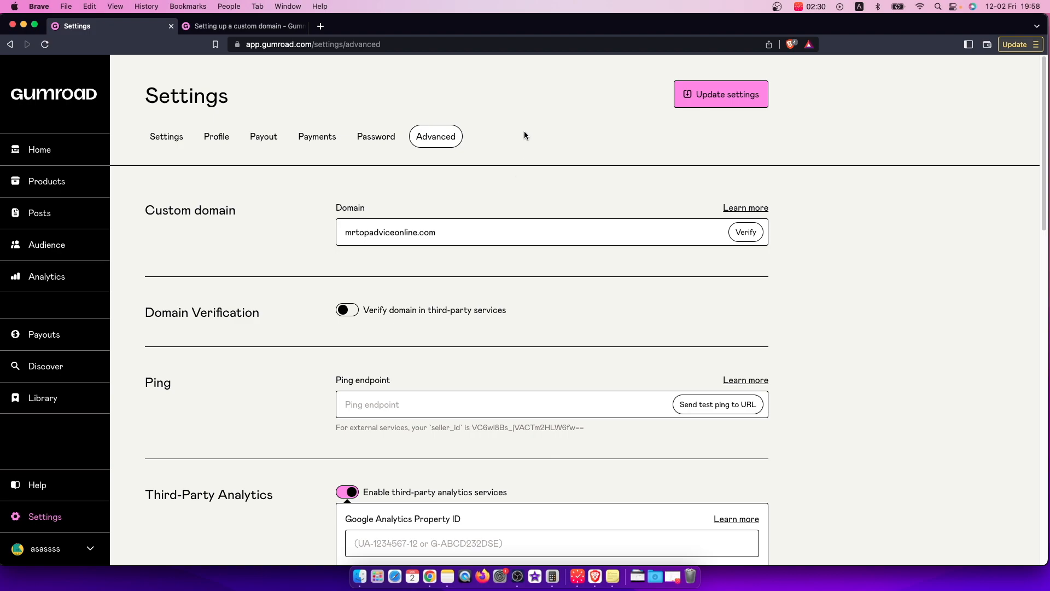
mouse_move(602, 212)
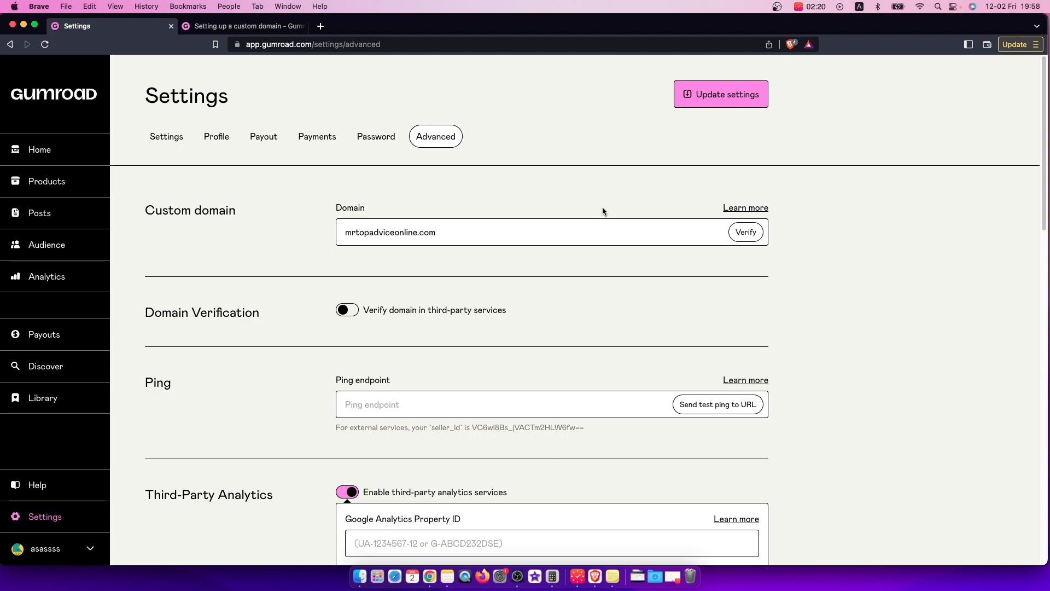
mouse_move(539, 306)
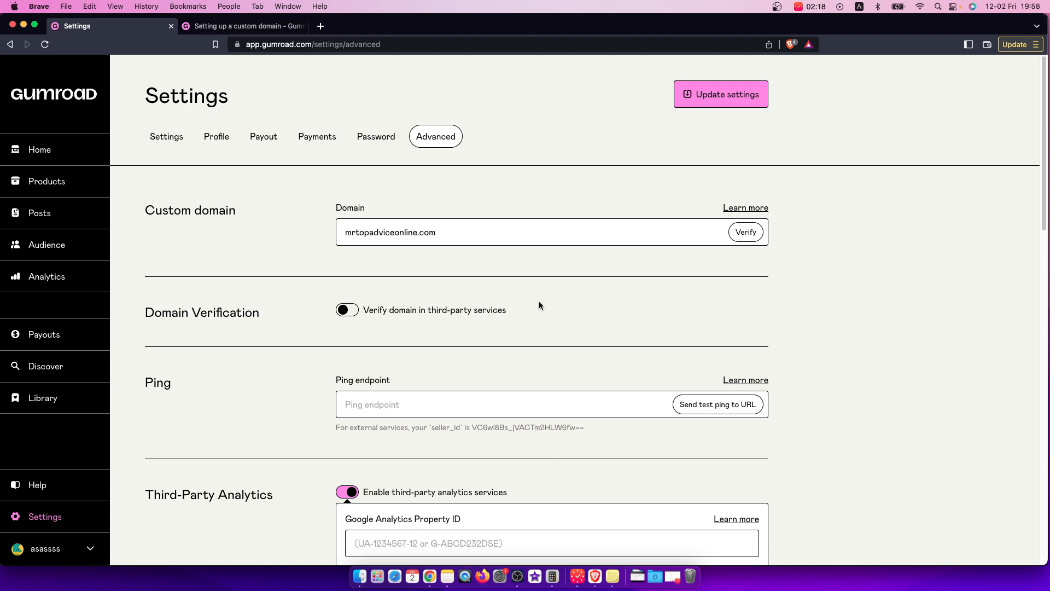
mouse_move(523, 384)
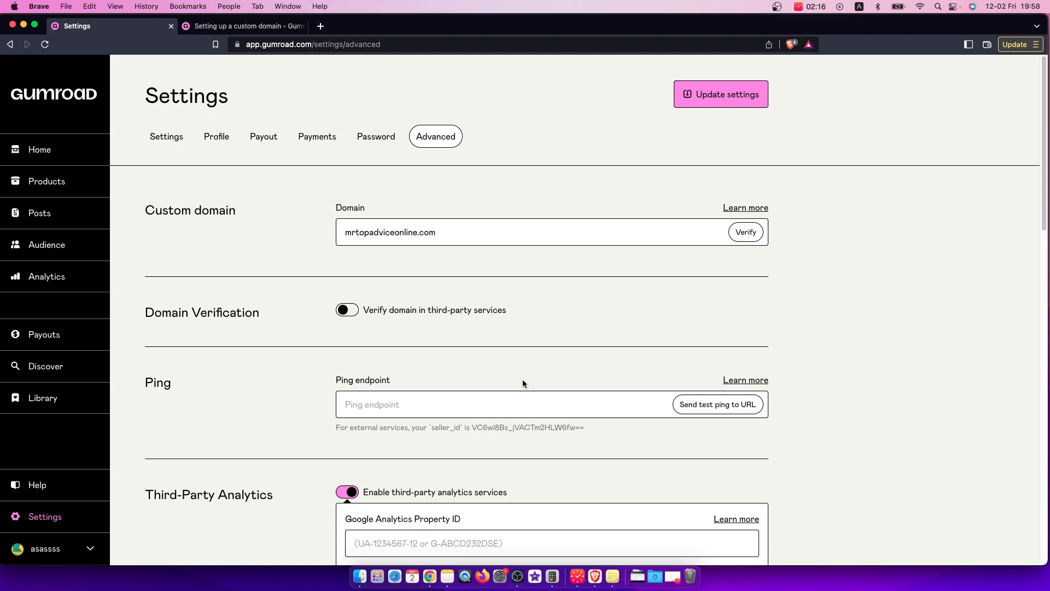